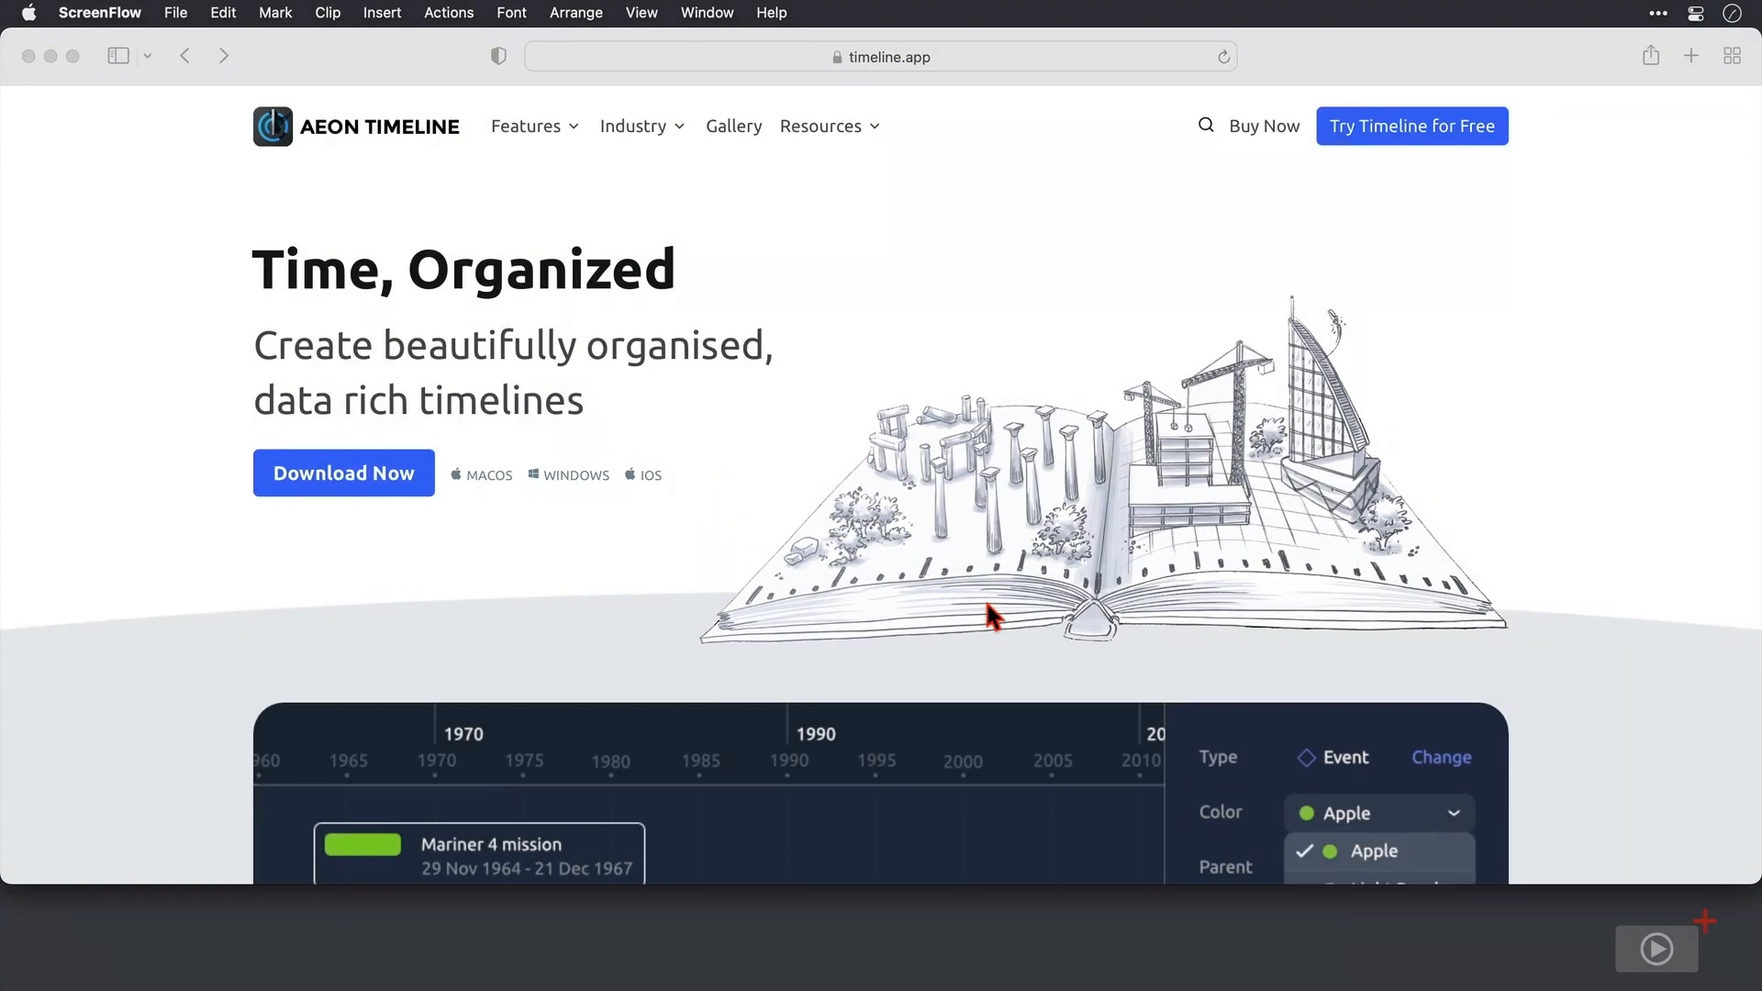
Step: Browse the Industry section and show the Education example on the Aeon Timeline homepage
scroll(down, 3)
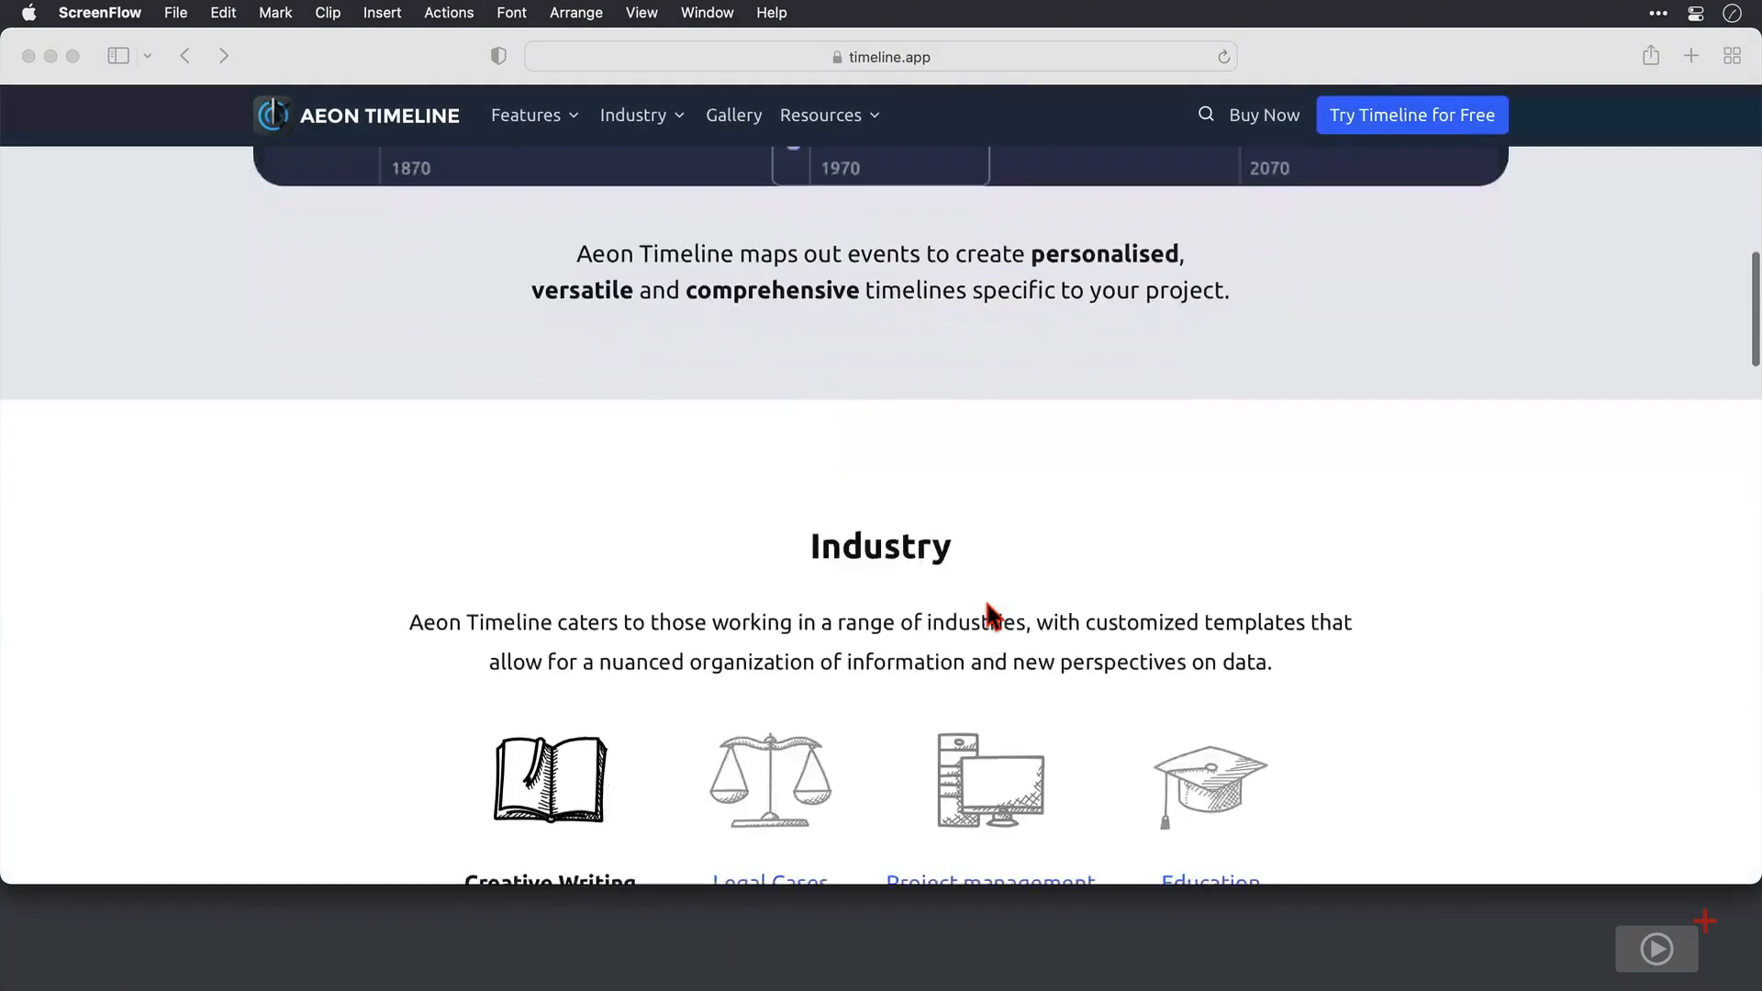
scroll(down, 3)
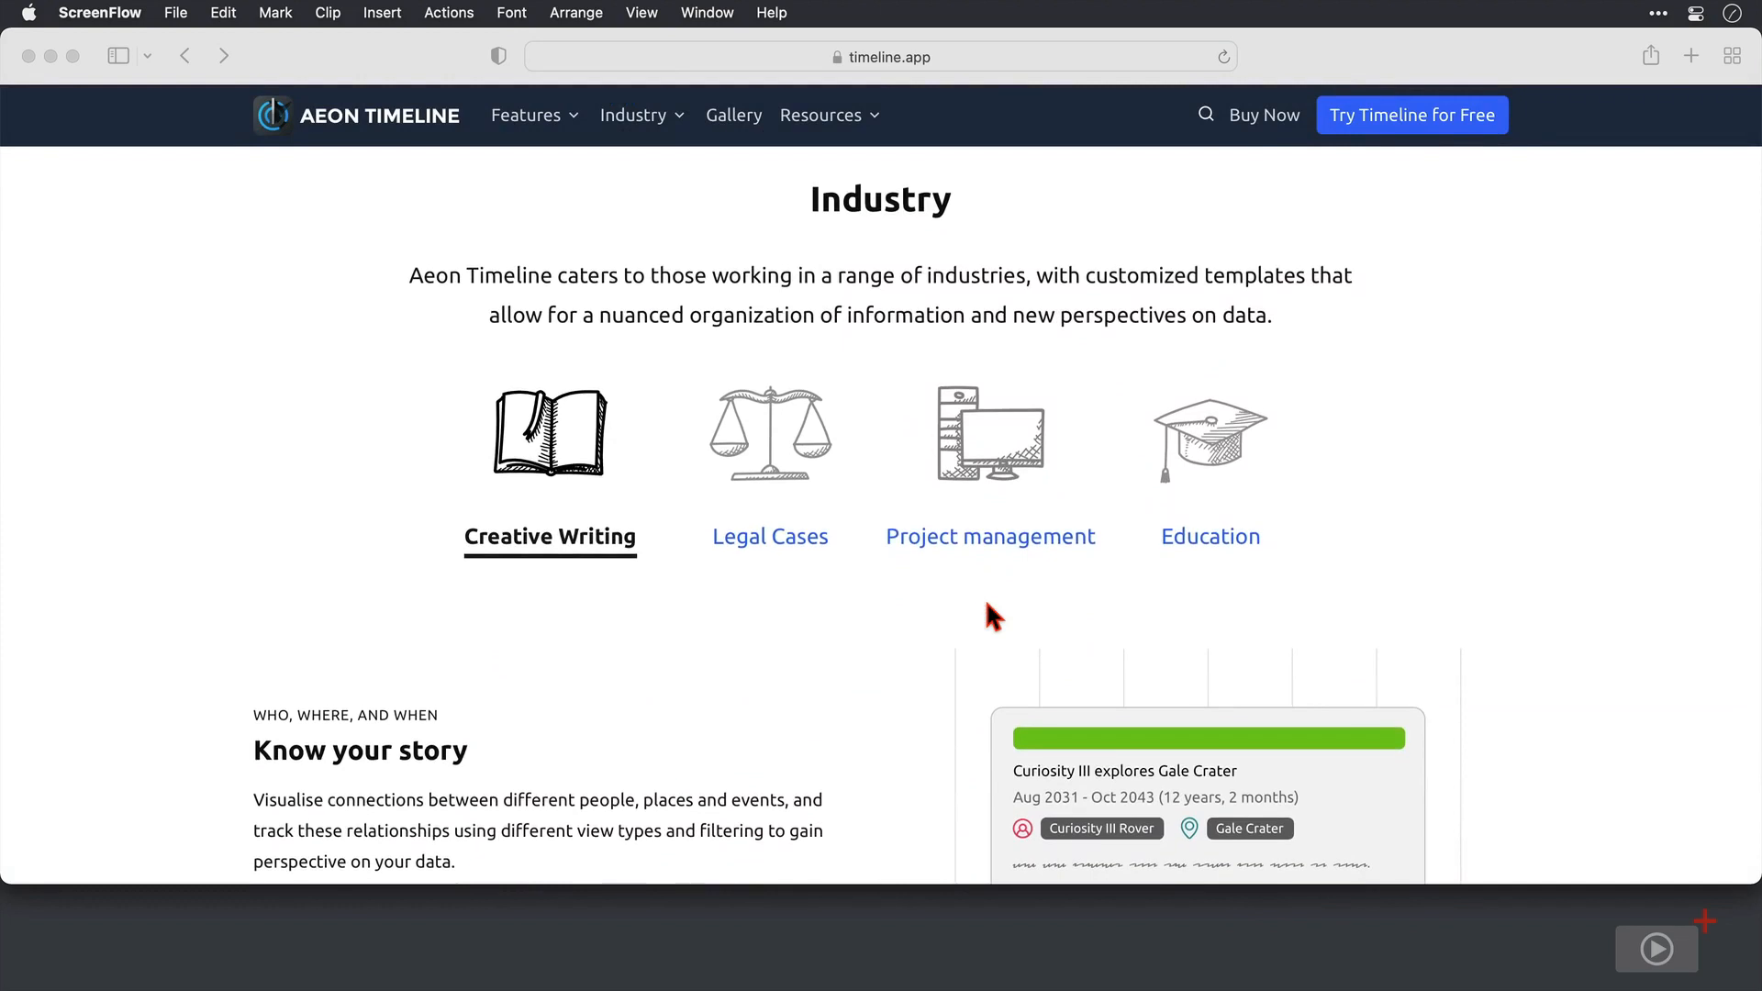
mouse_move(930, 602)
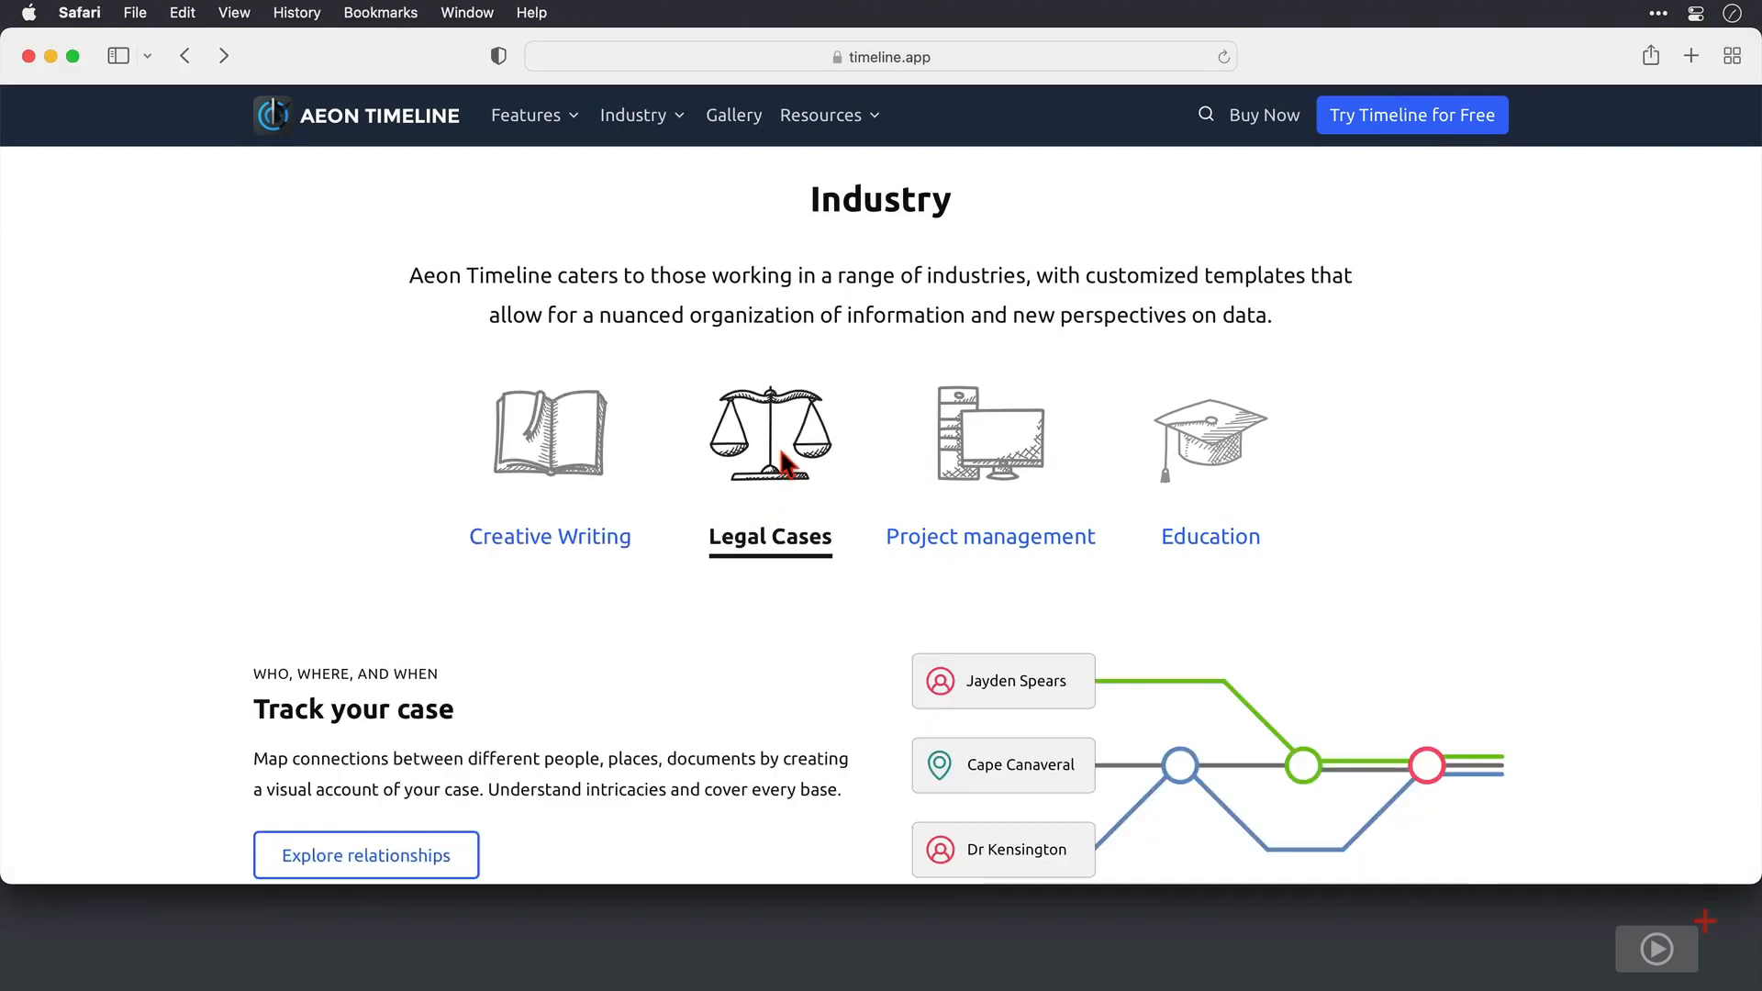
click(989, 455)
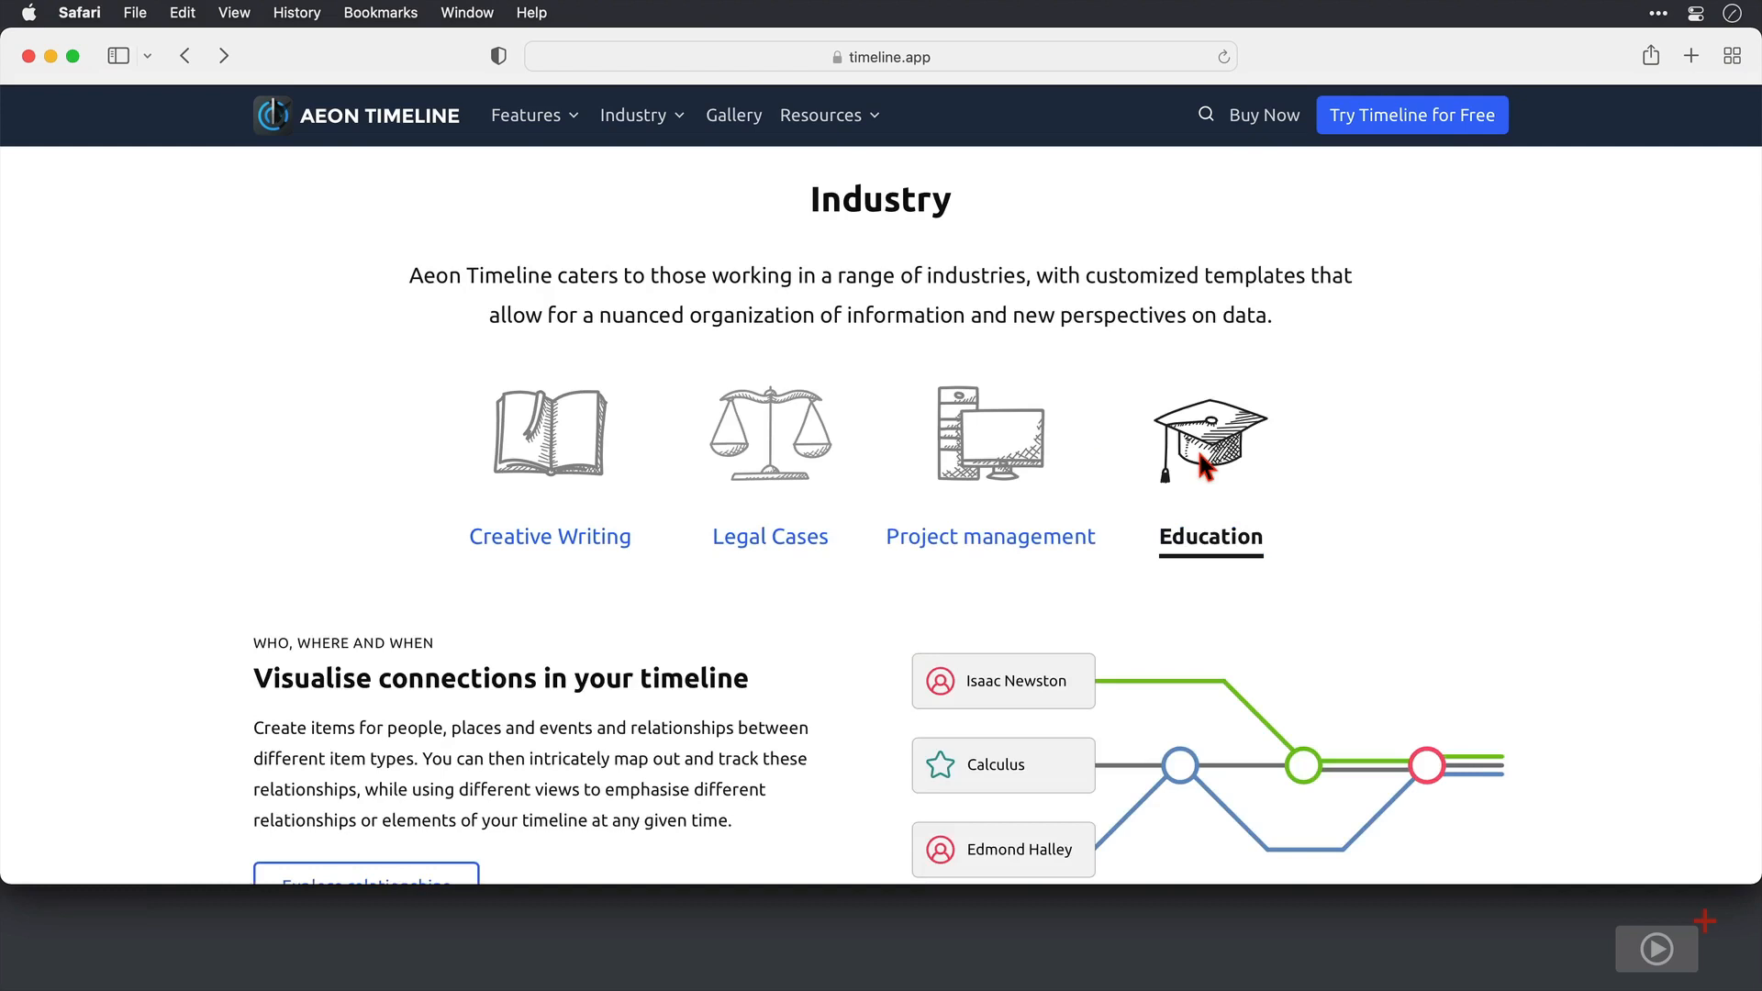
scroll(down, 3)
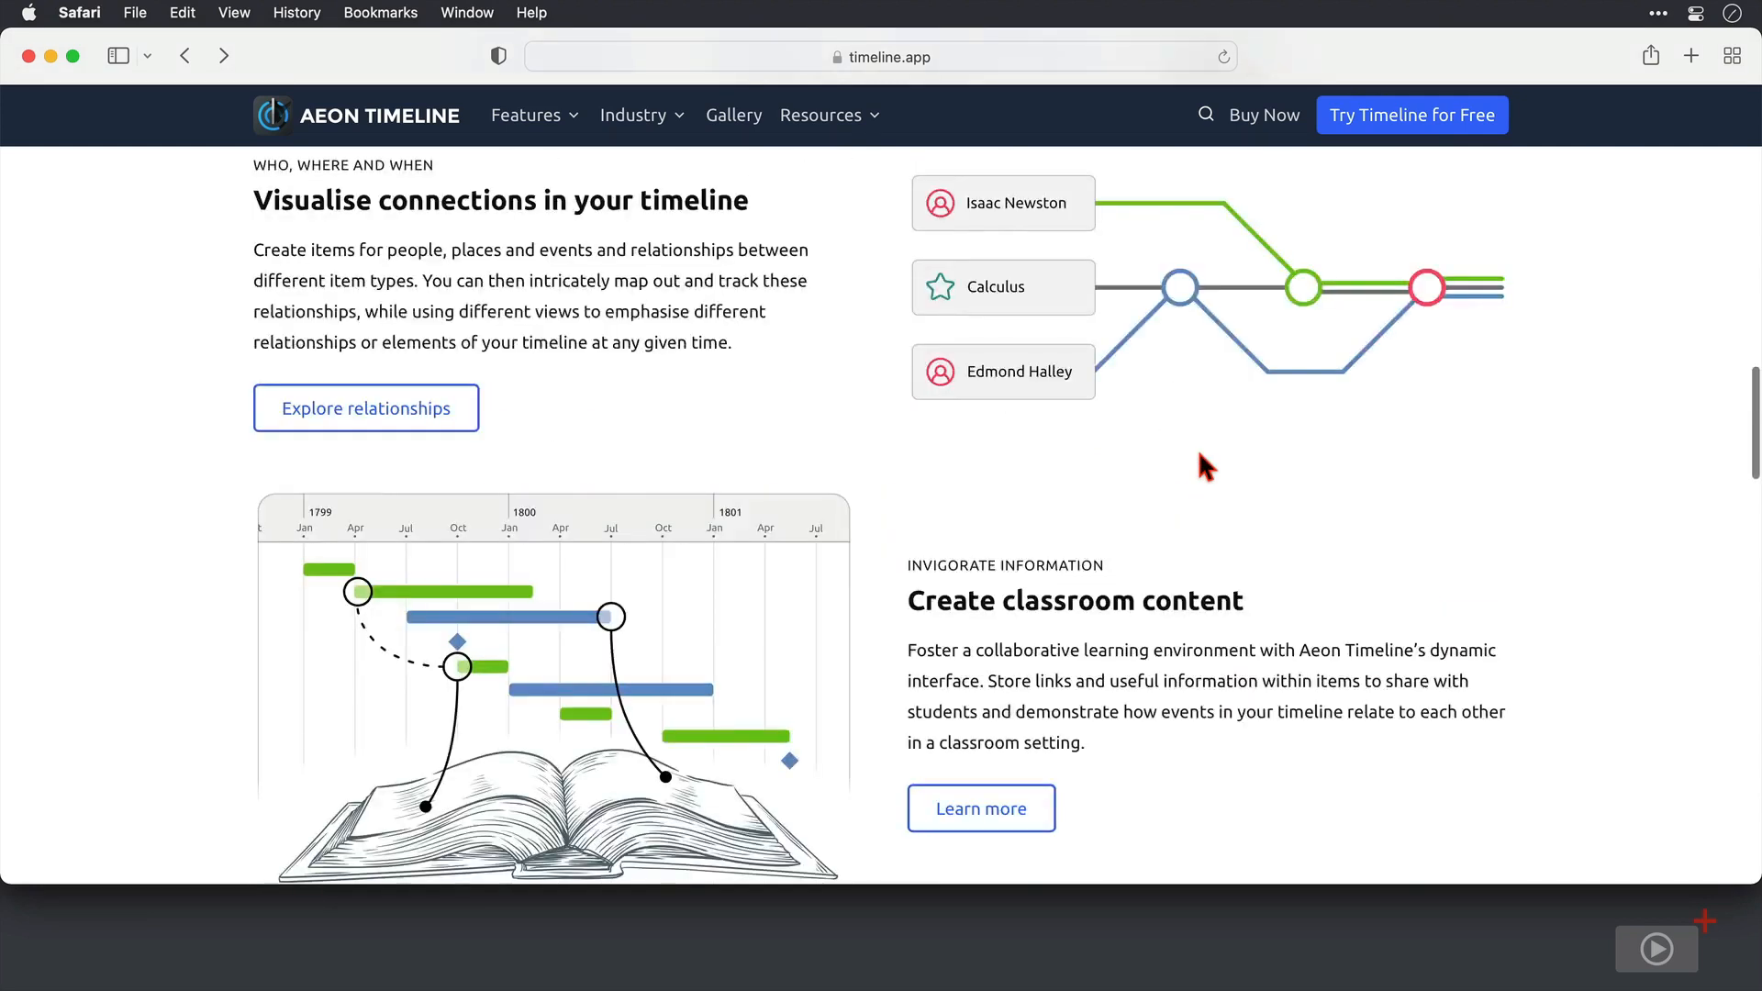
scroll(down, 3)
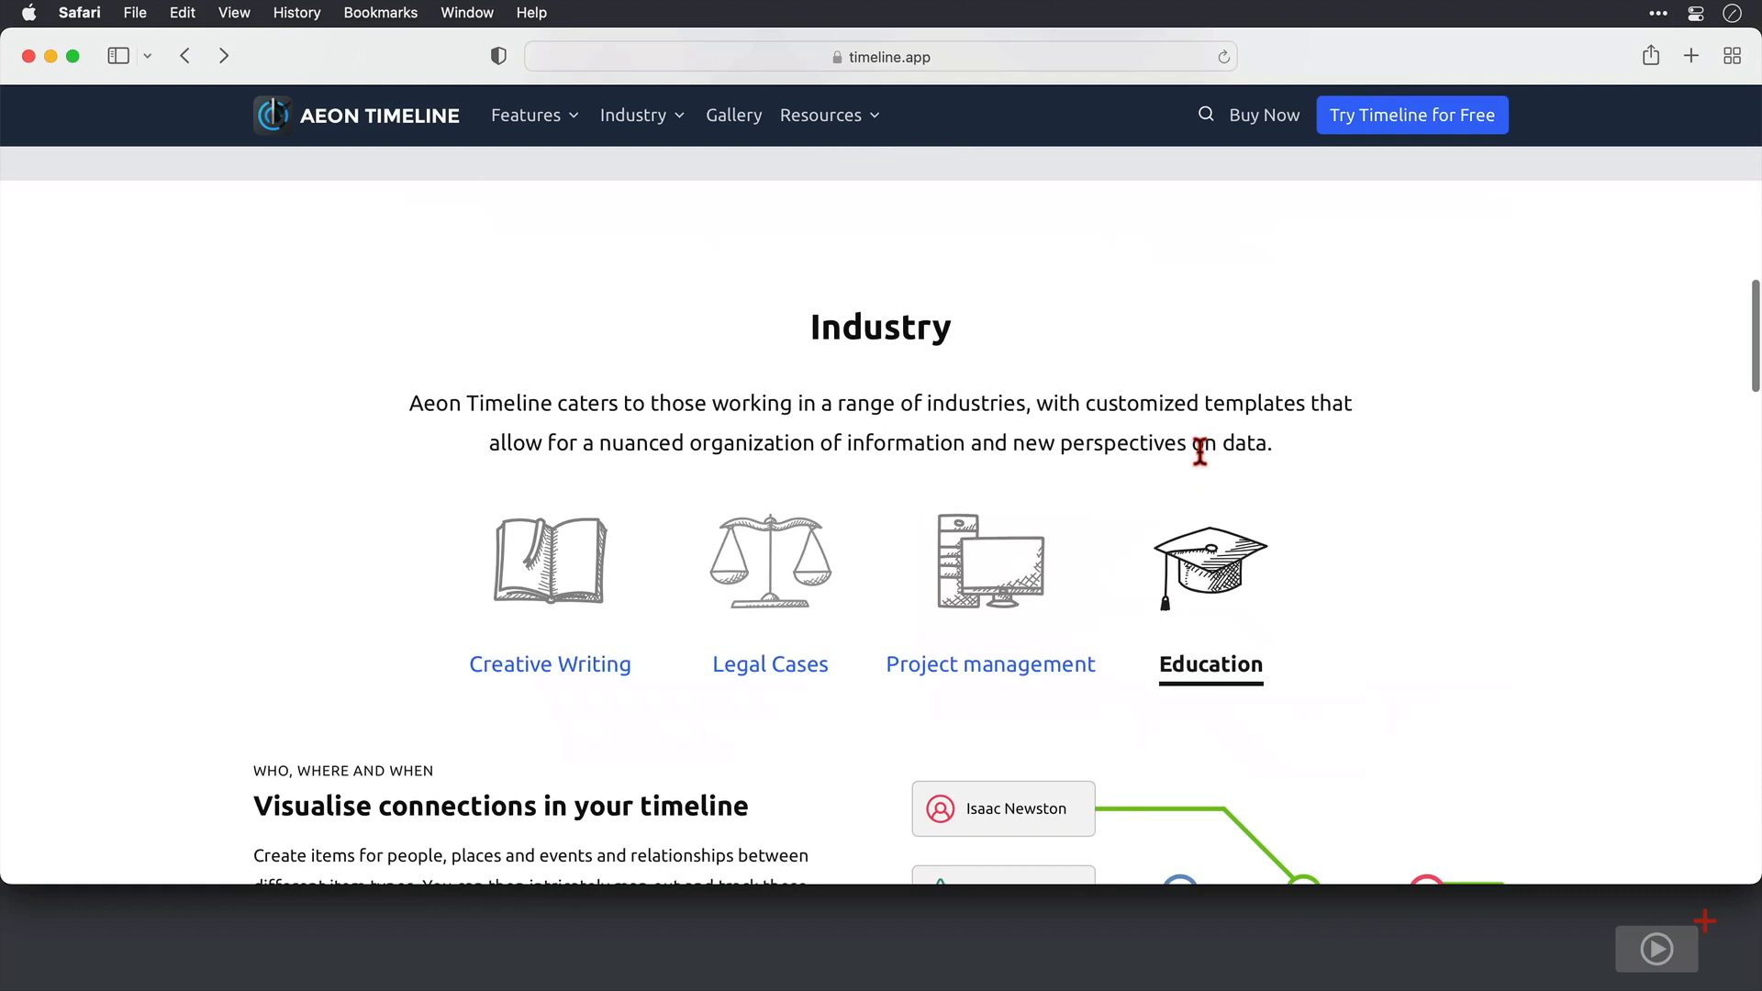
Step: Start loading the purchase and pricing page via Buy Now
click(1262, 114)
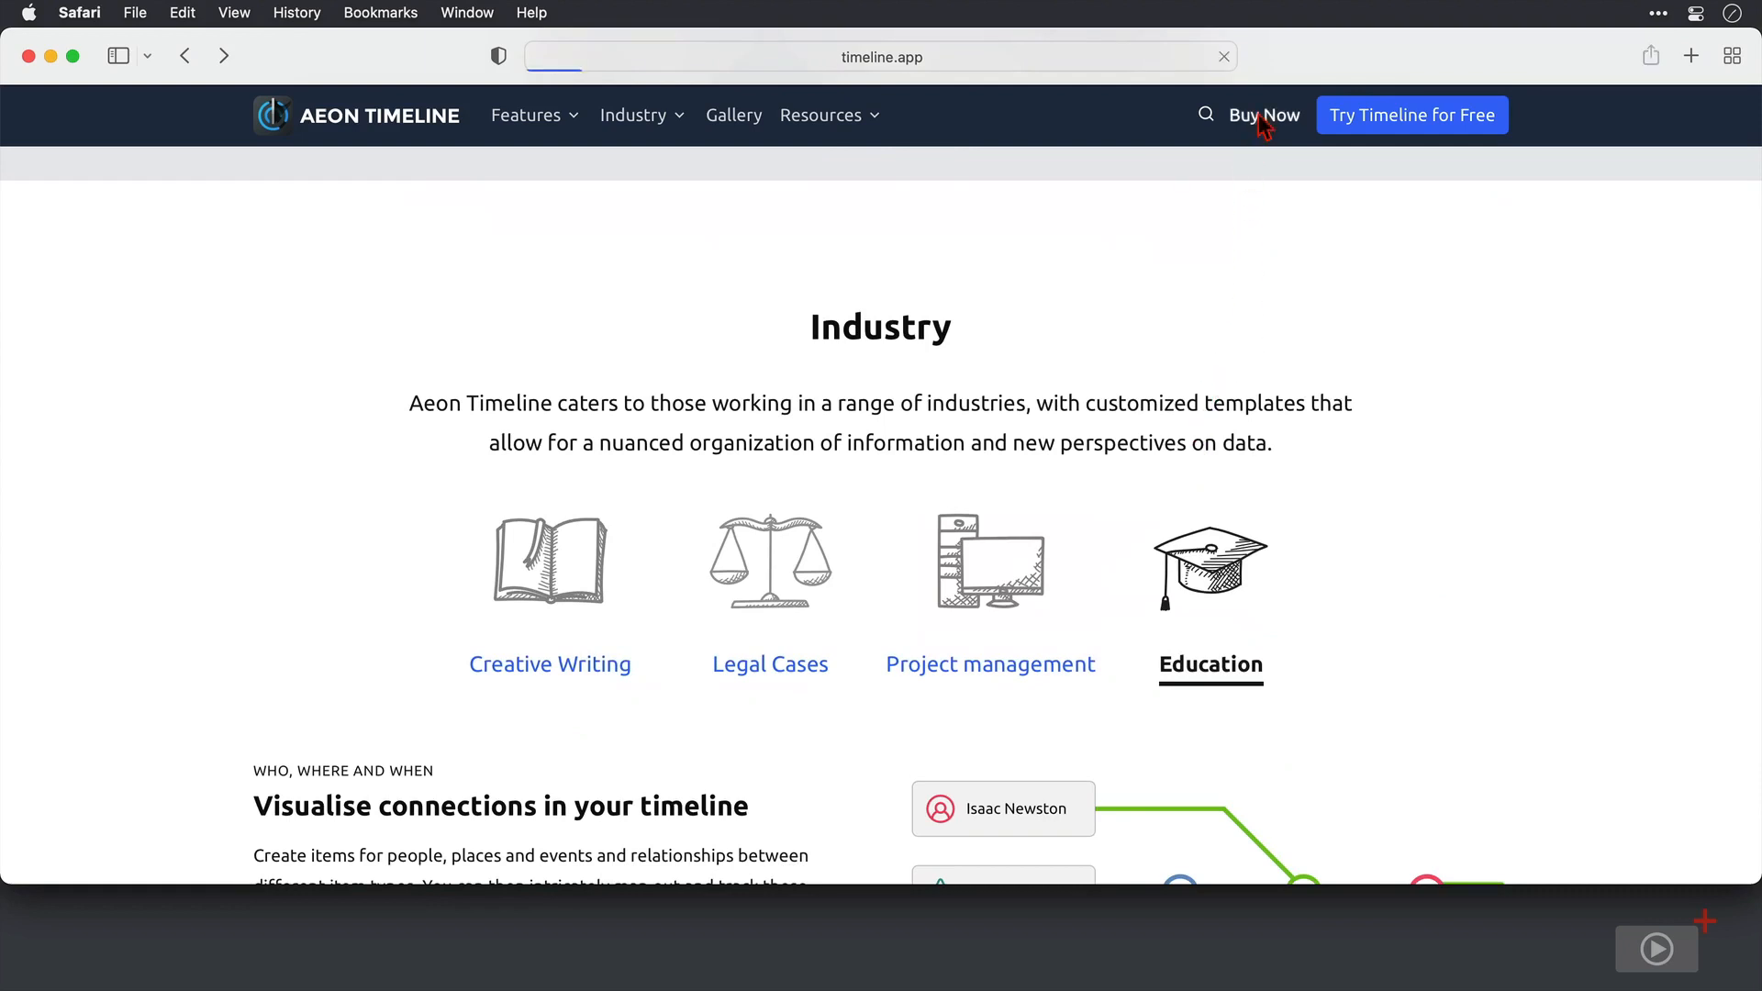
Step: Load the Buy Now page and scroll to the £60.99 purchase, upgrade and Checkout options
click(1264, 114)
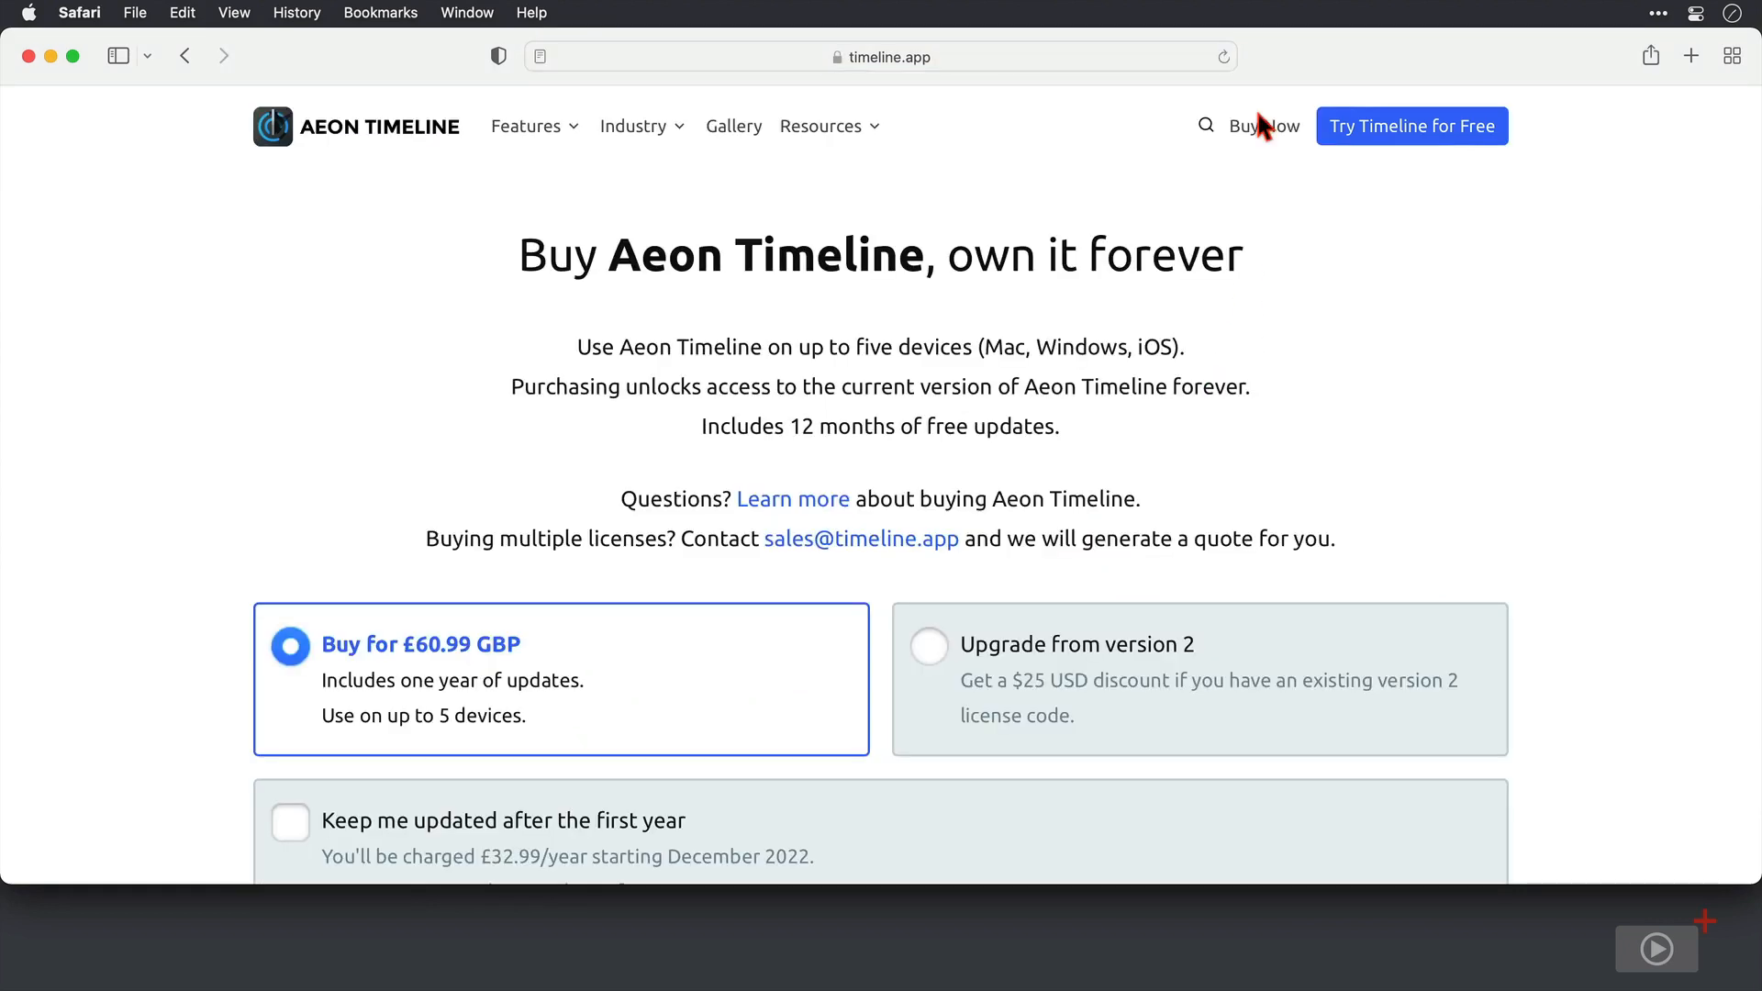
scroll(down, 3)
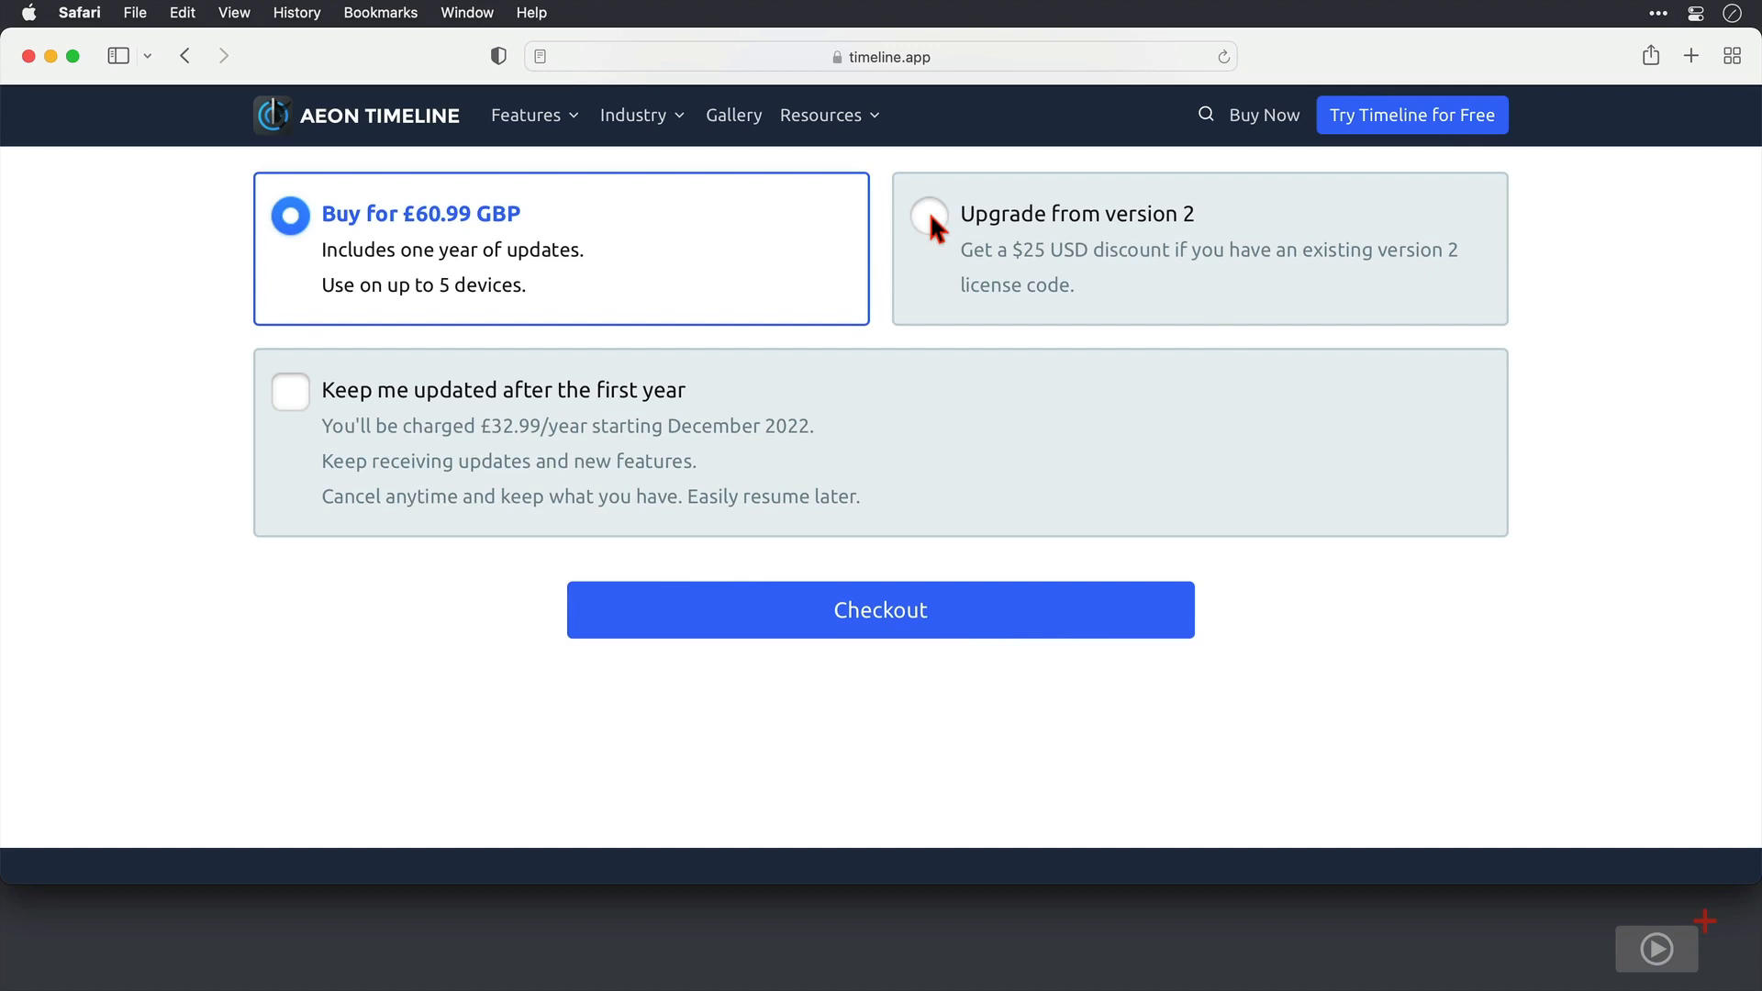
mouse_move(642, 323)
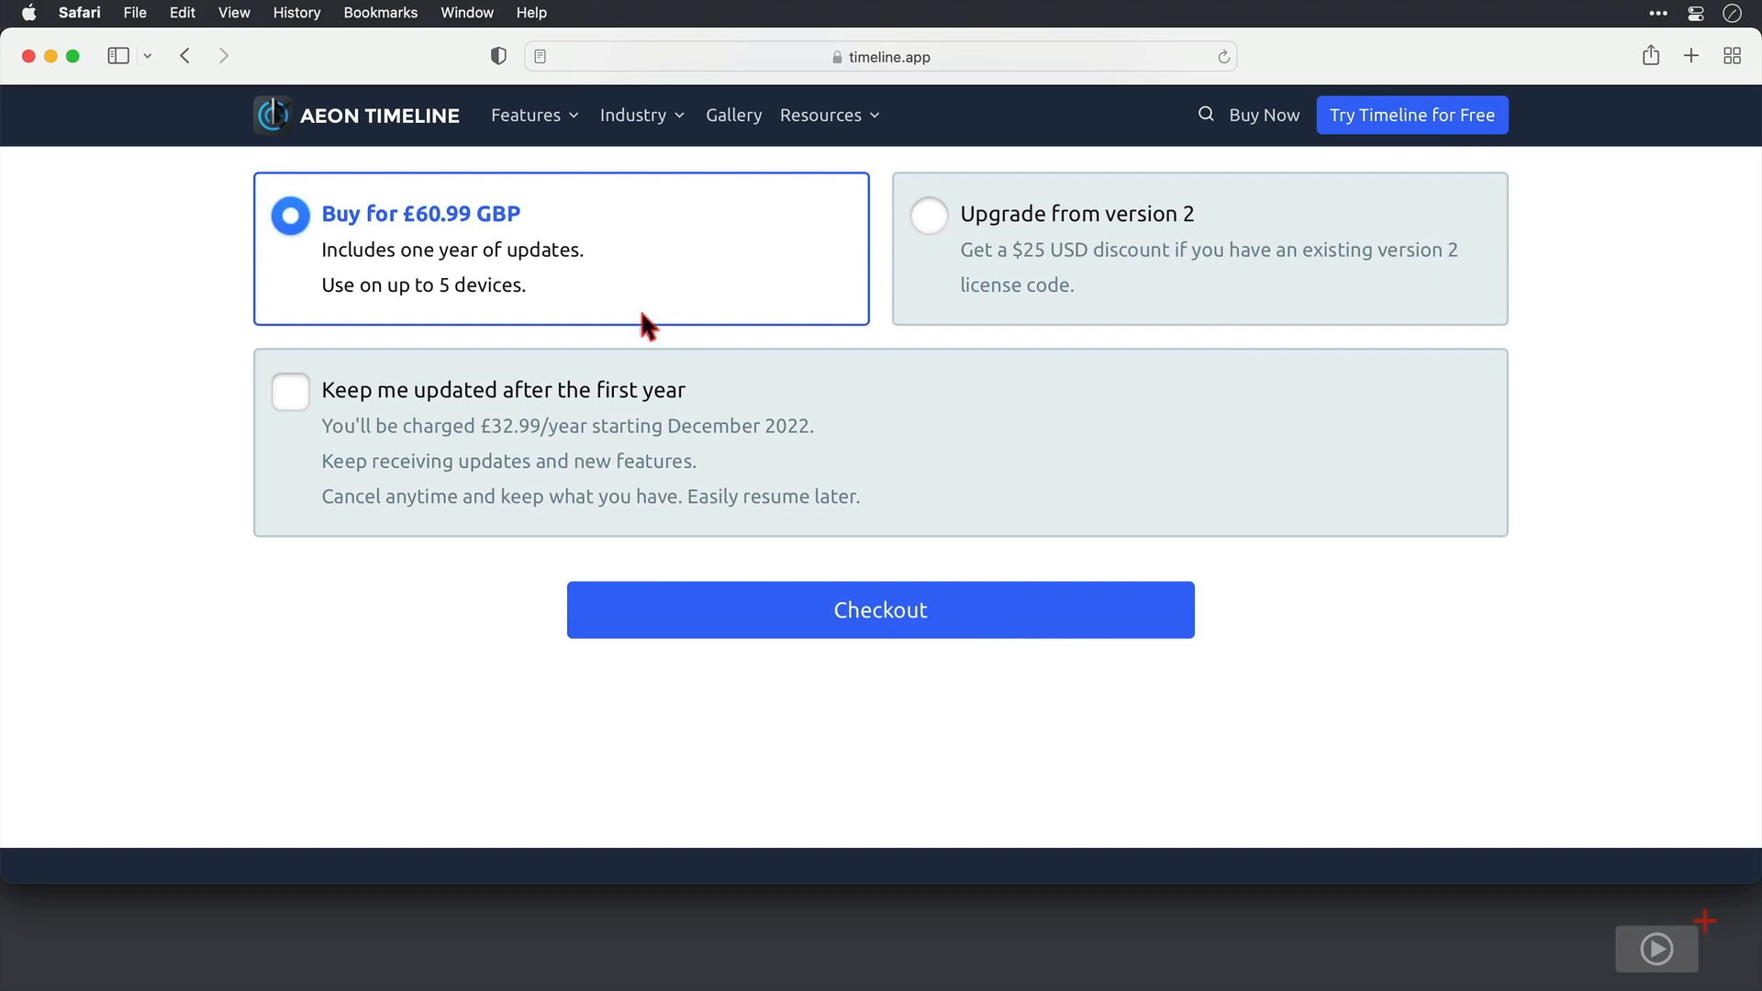
mouse_move(303, 399)
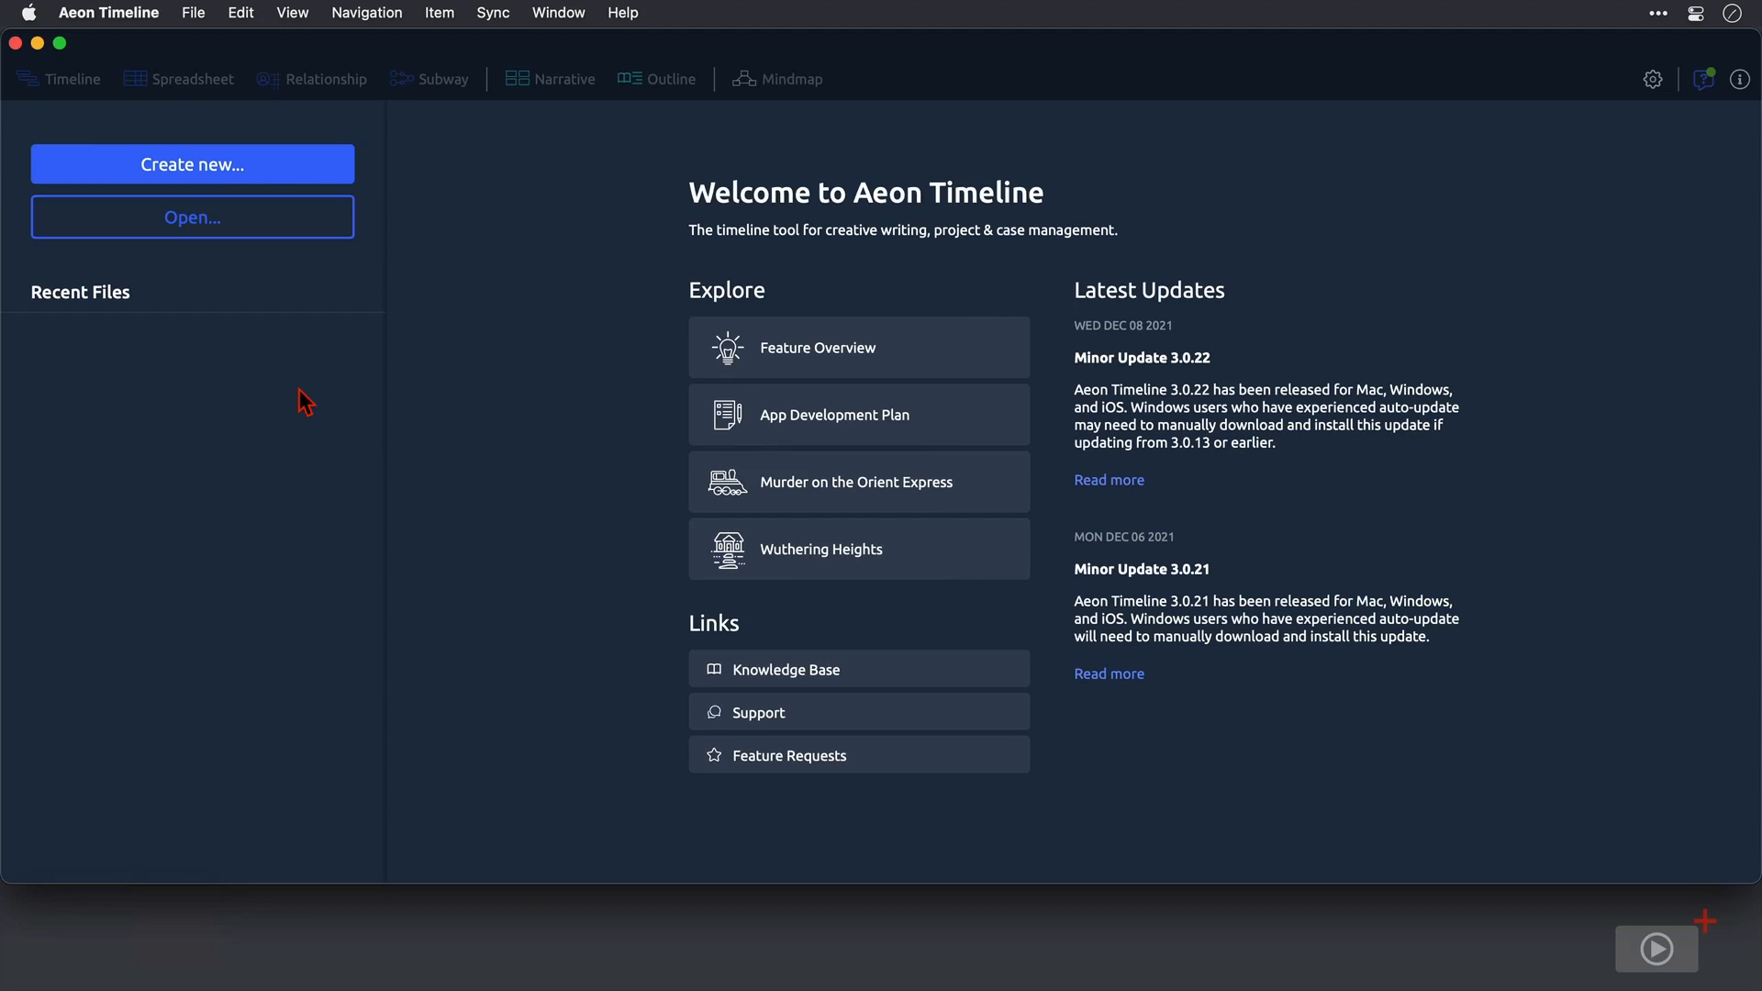
mouse_move(331, 445)
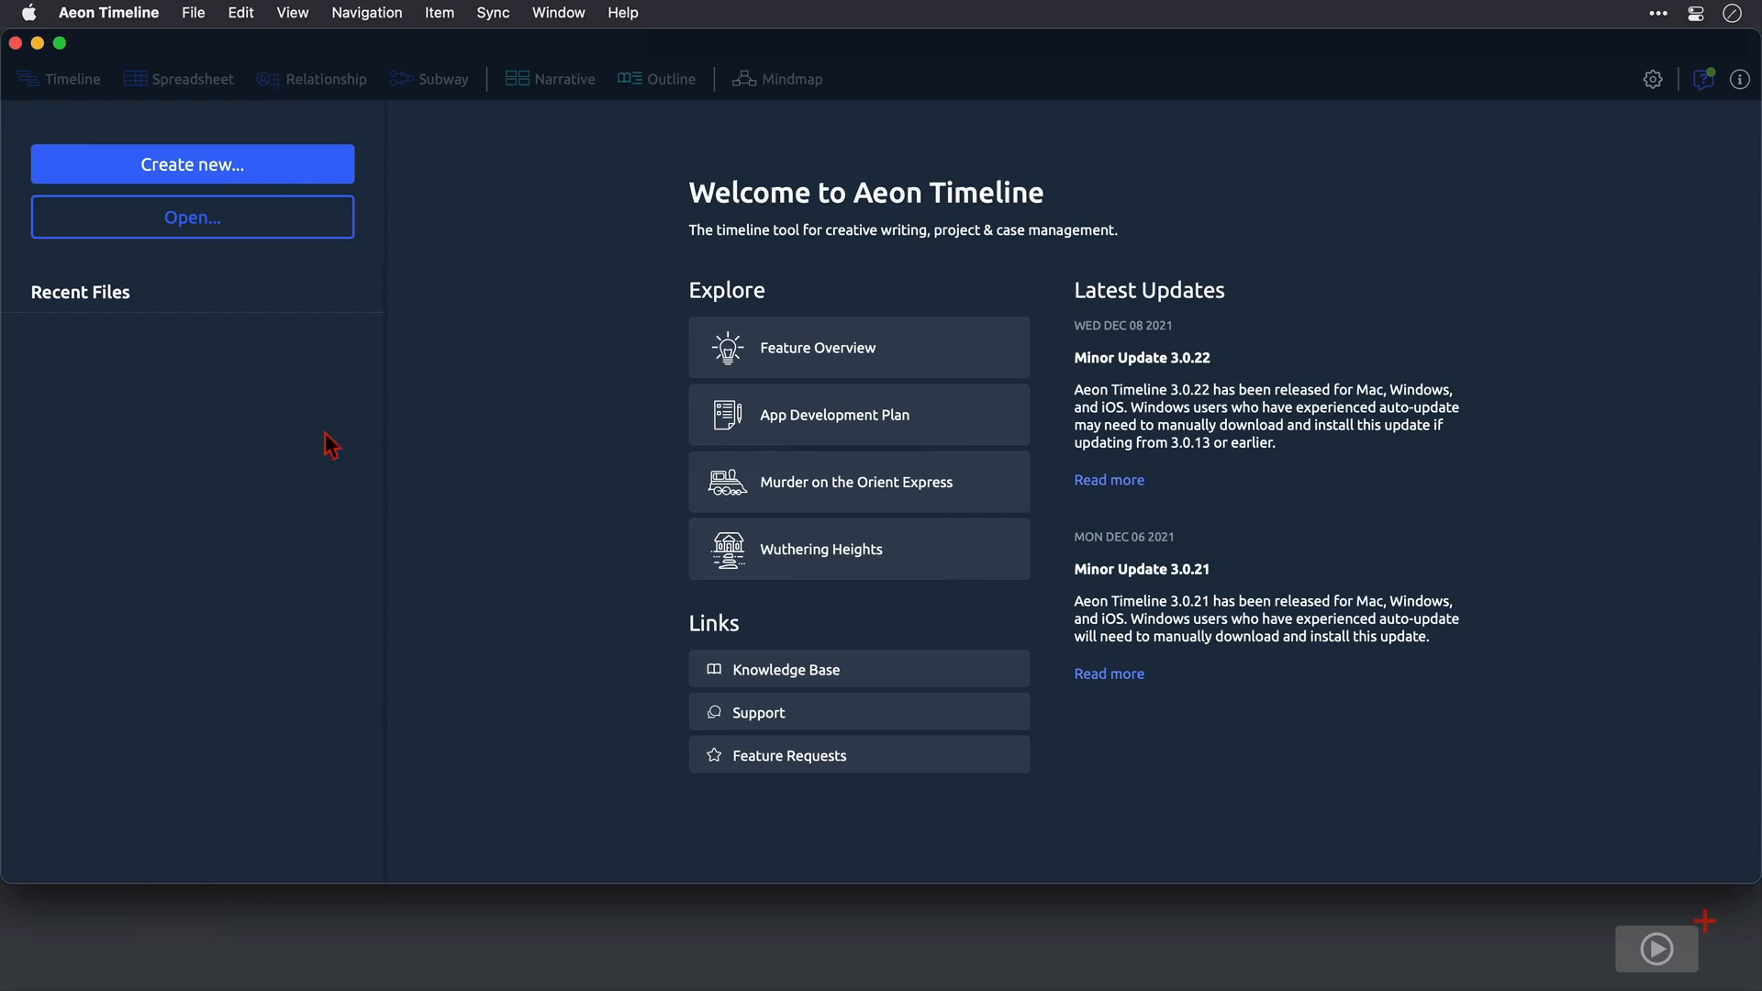
mouse_move(965, 365)
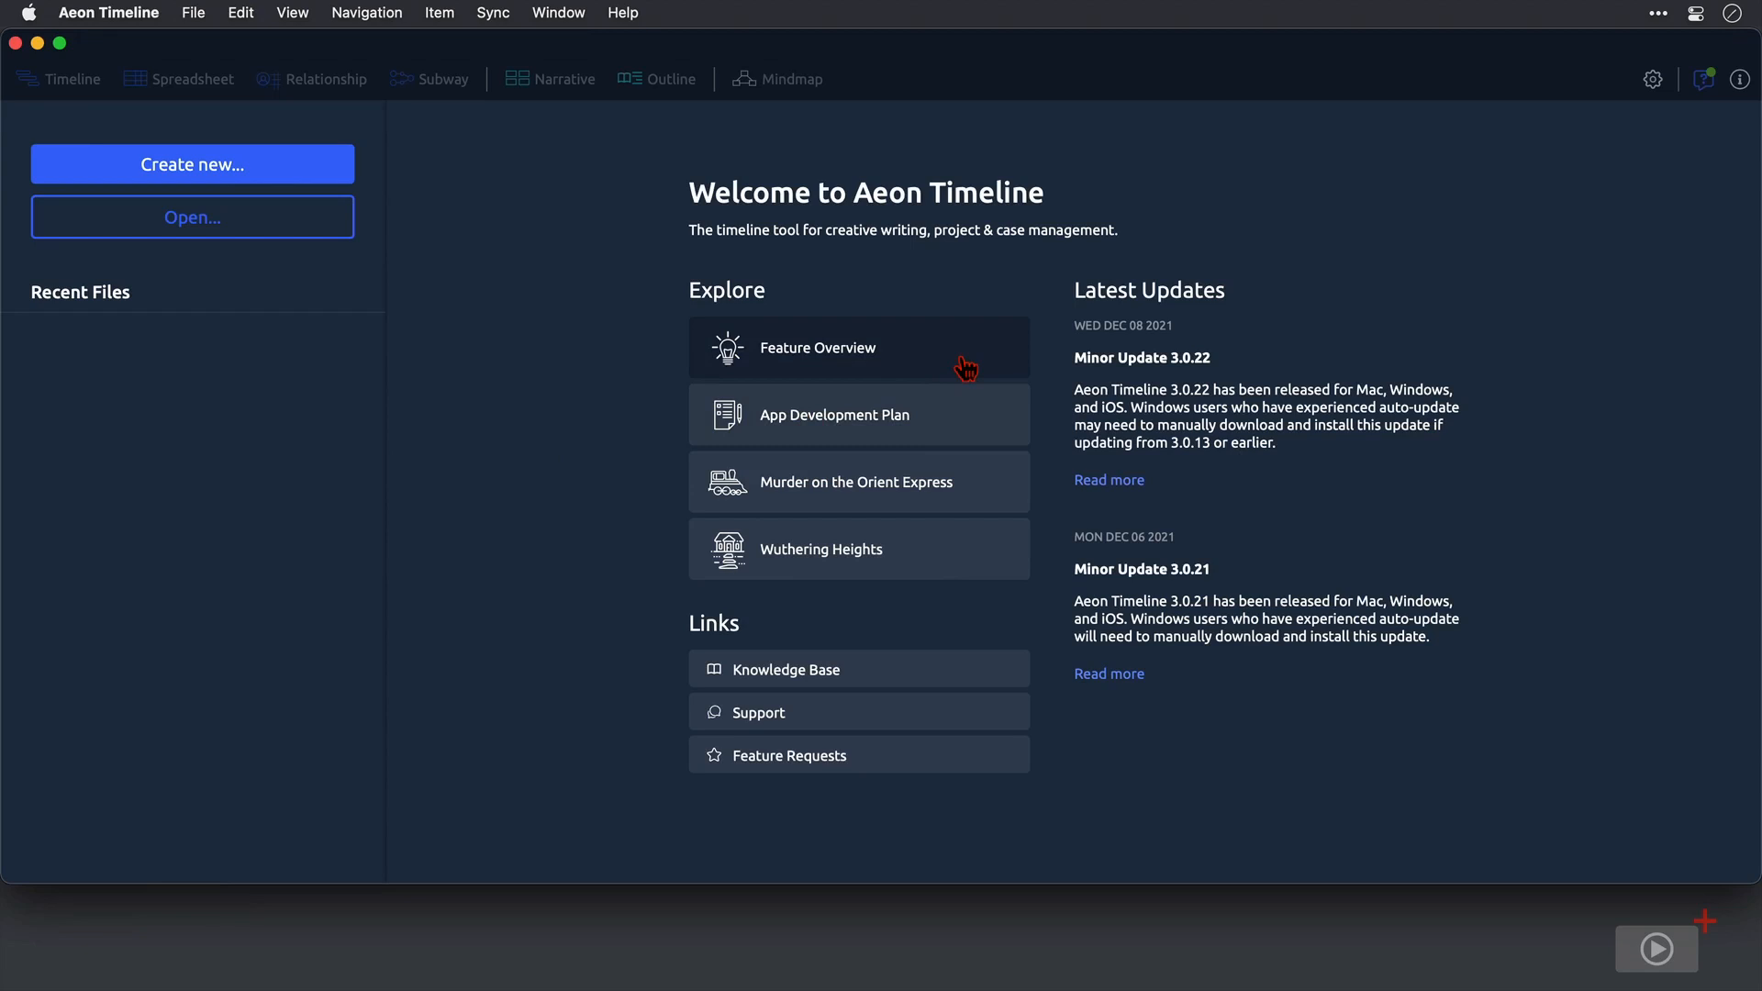
mouse_move(987, 429)
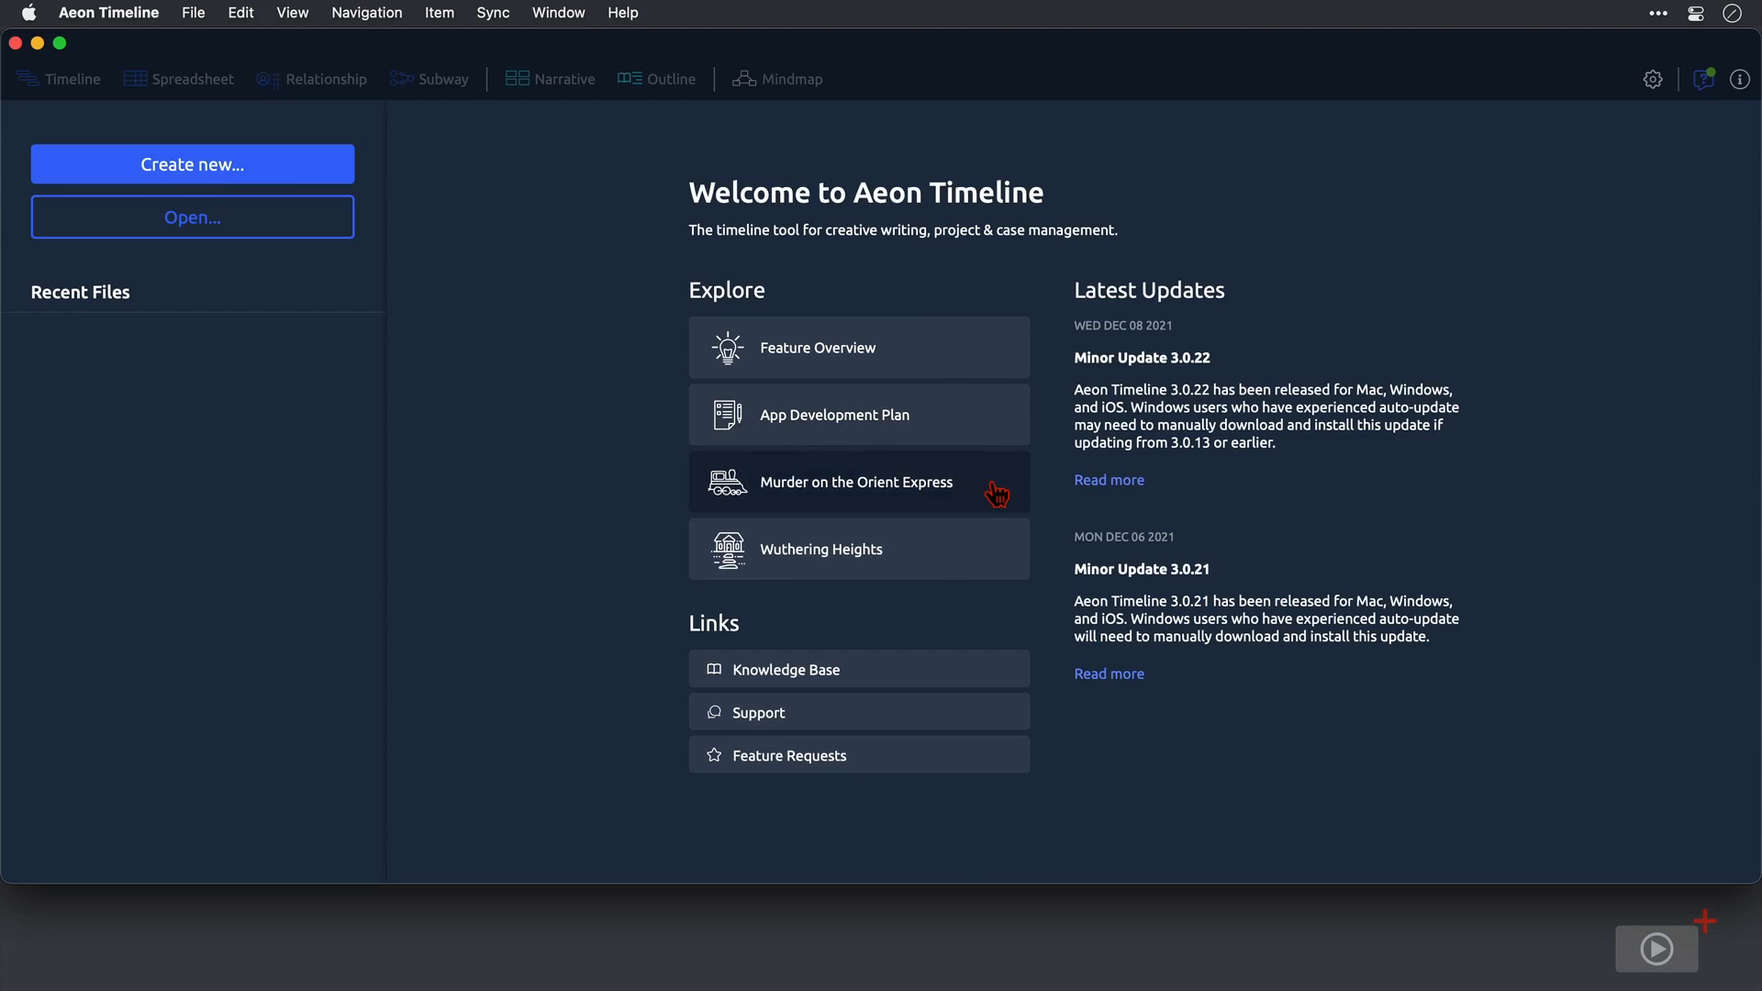
mouse_move(978, 547)
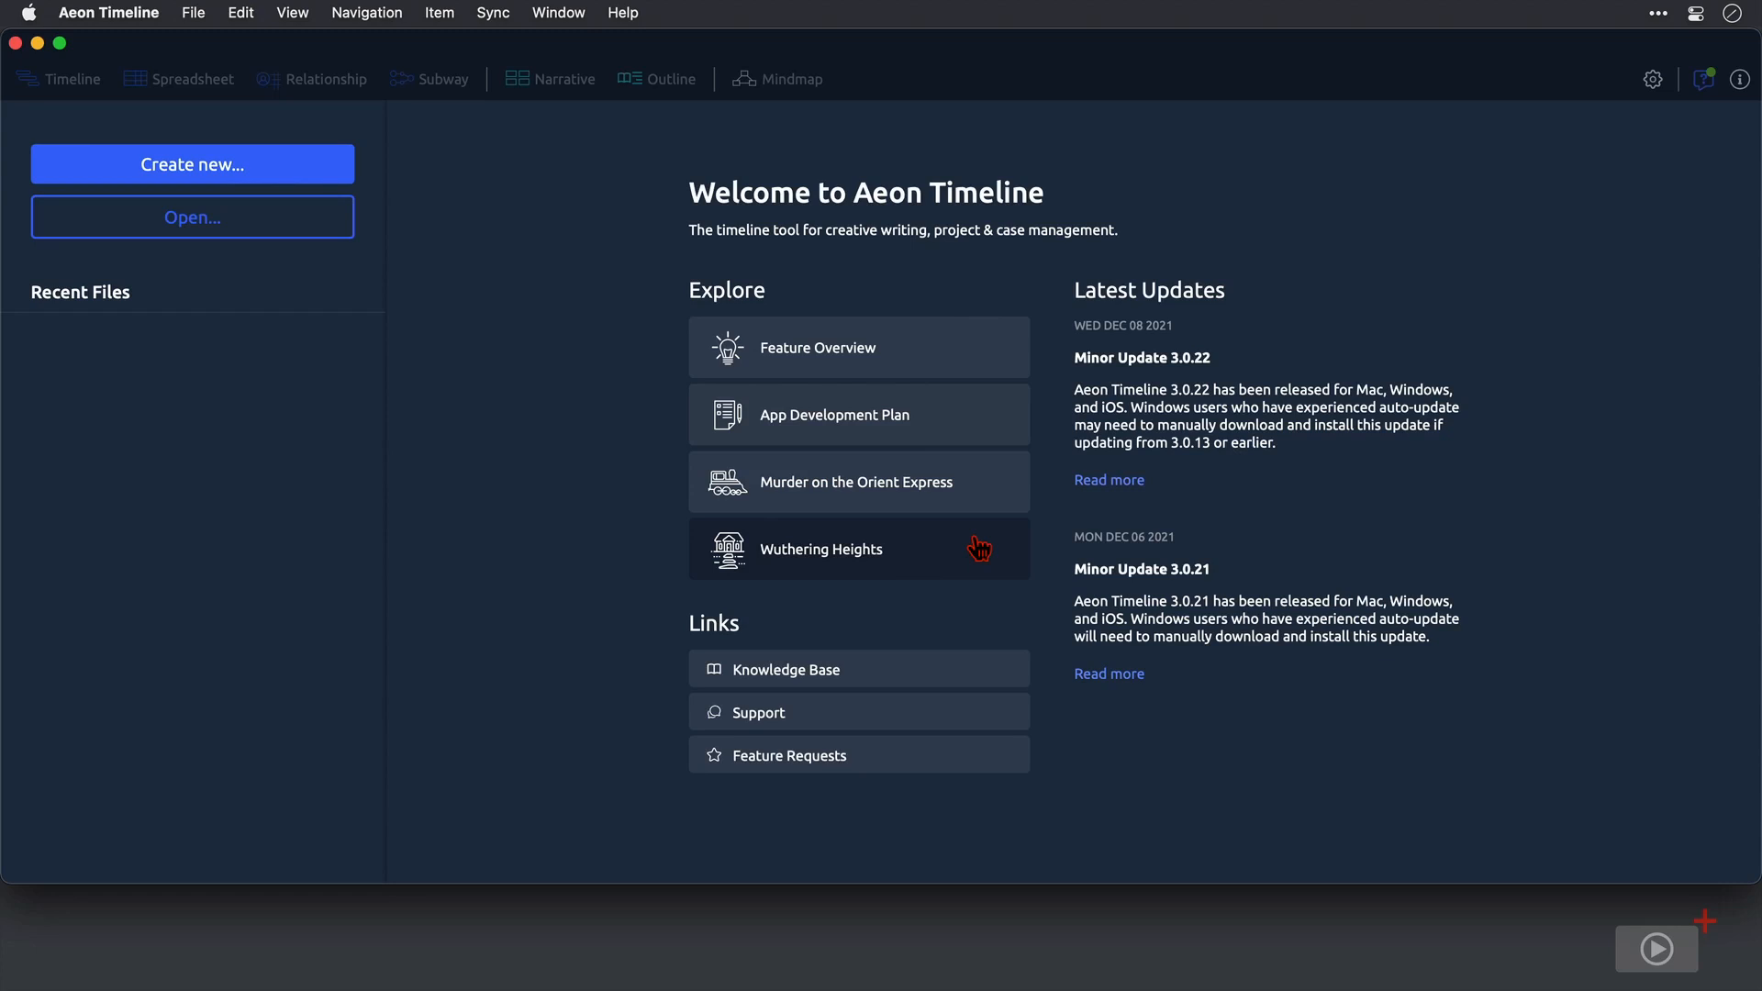
mouse_move(980, 683)
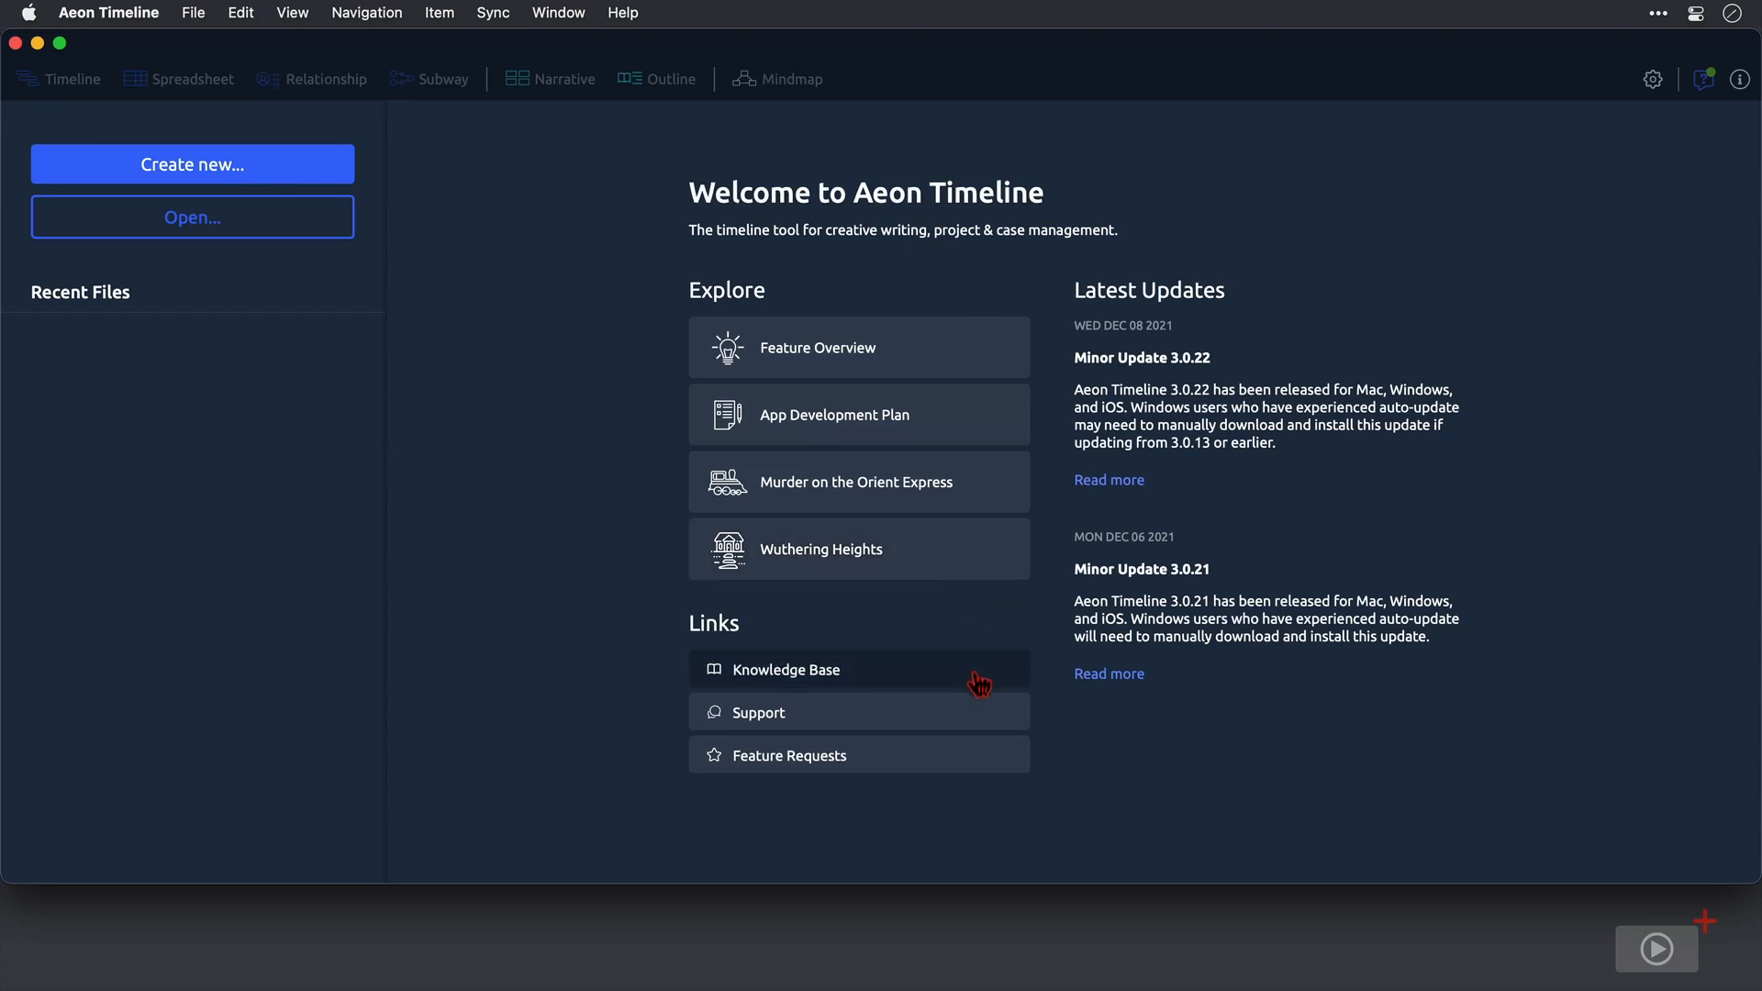
mouse_move(974, 763)
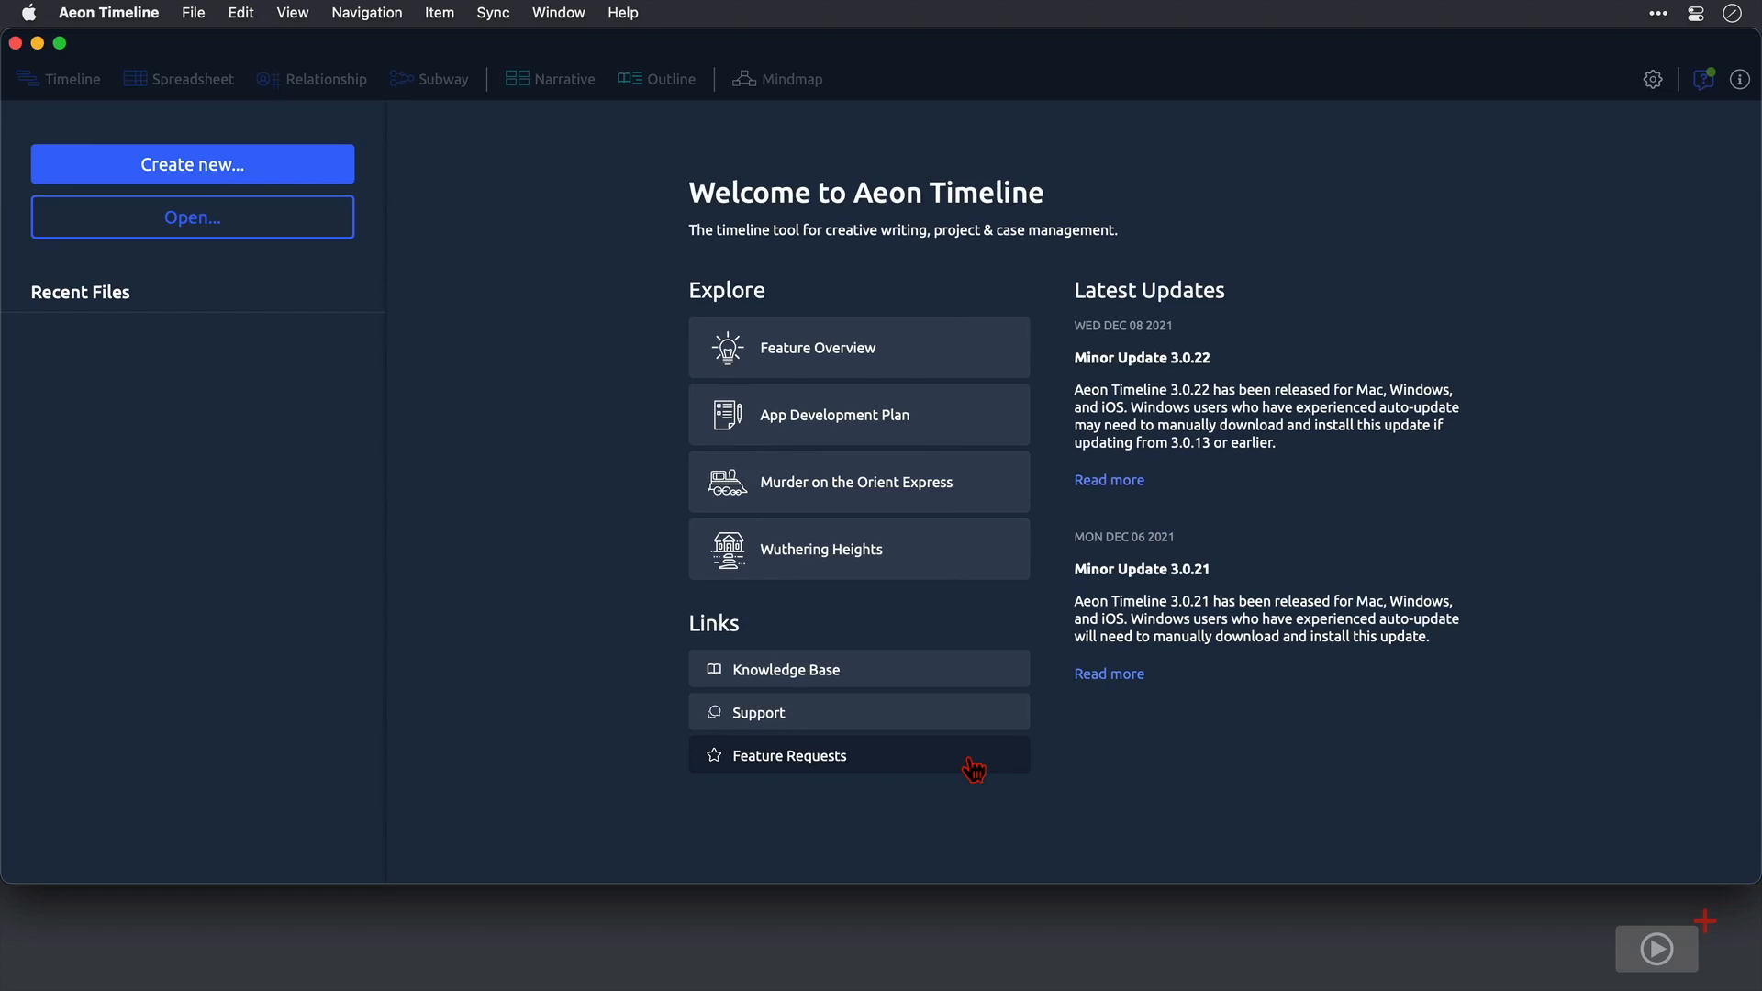
mouse_move(942, 532)
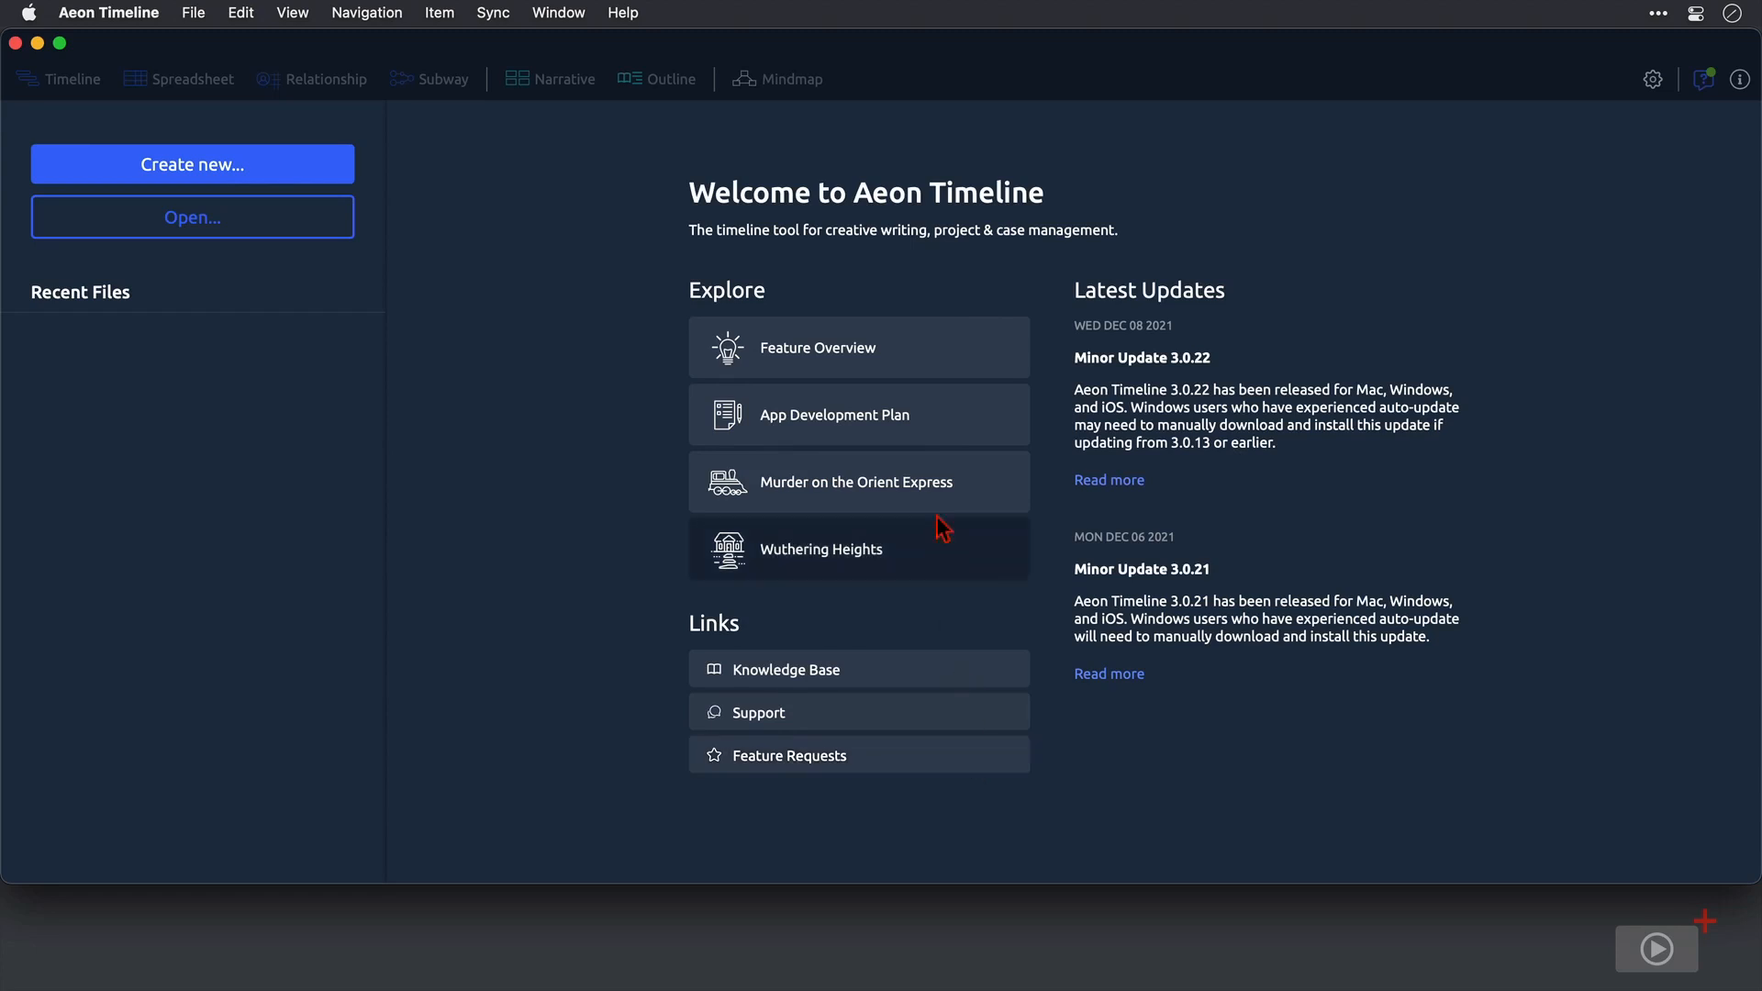